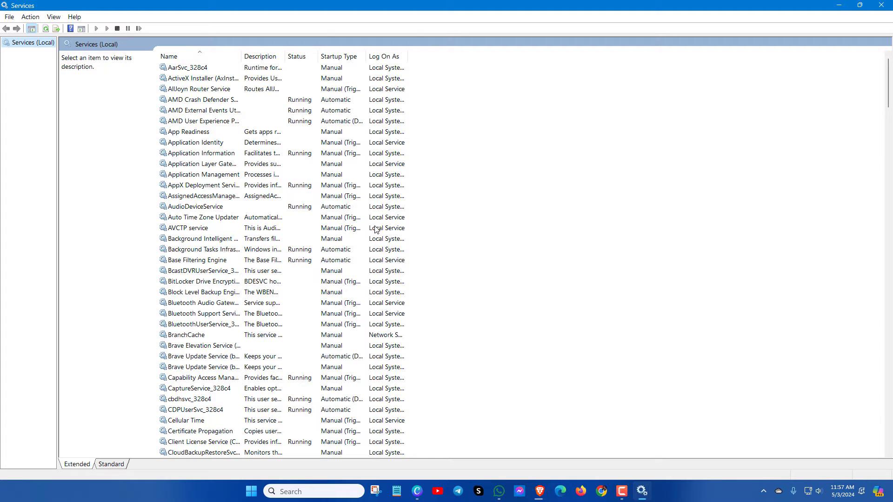
Scroll to the Windows Update service and bring up its context menu
{"action": "scroll", "scroll_direction": "down", "scroll_amount": 3}
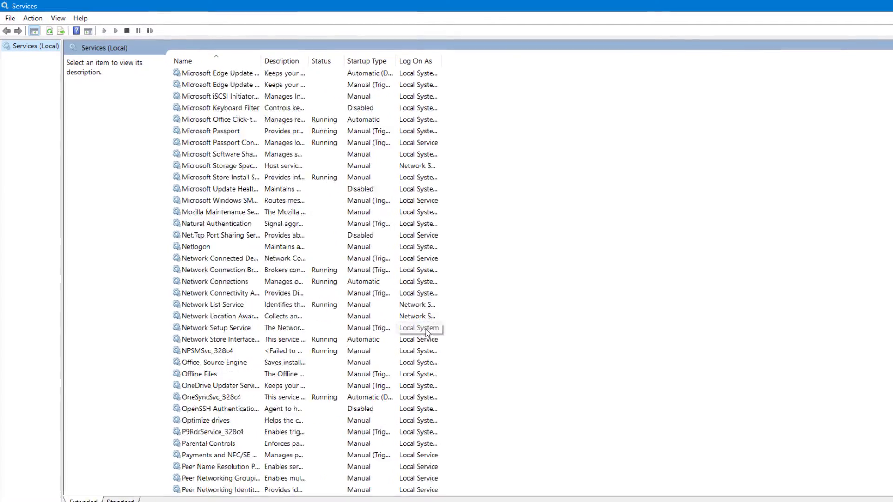
{"action": "scroll", "scroll_direction": "down", "scroll_amount": 3}
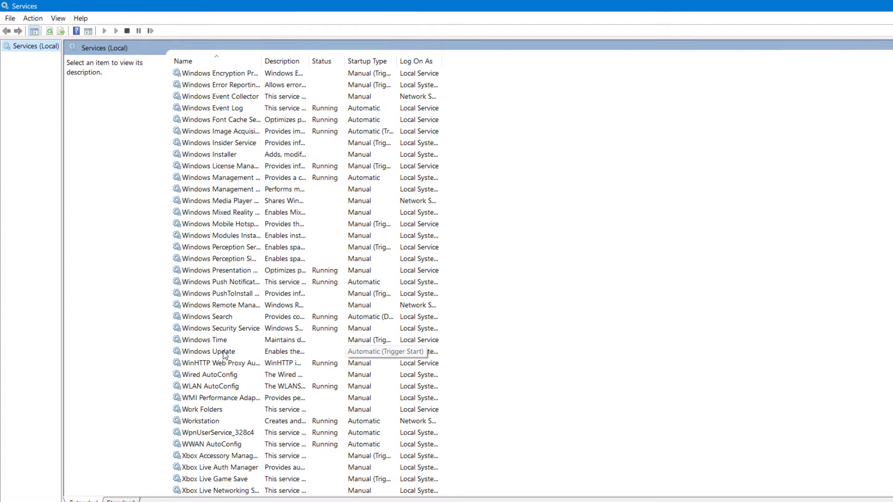
{"action": "right_click", "coordinate": [216, 351]}
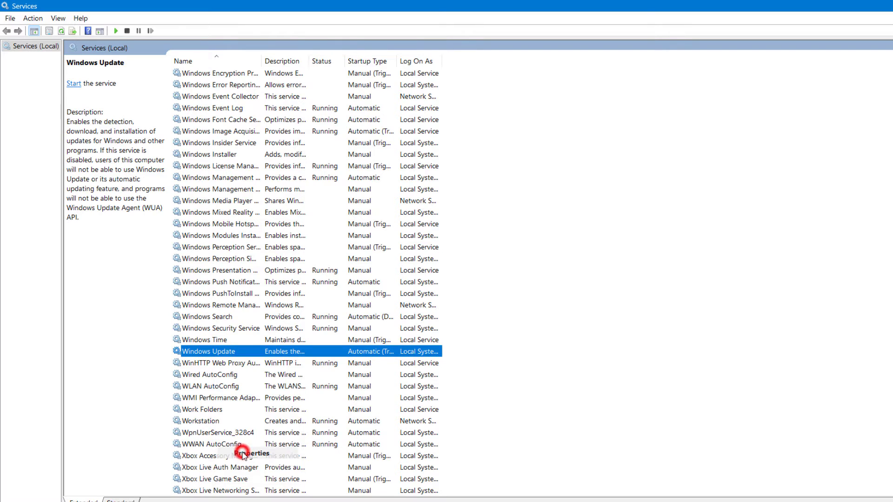
Set the Windows Update service's startup type to Disabled in its properties
{"action": "left_click", "coordinate": [251, 452]}
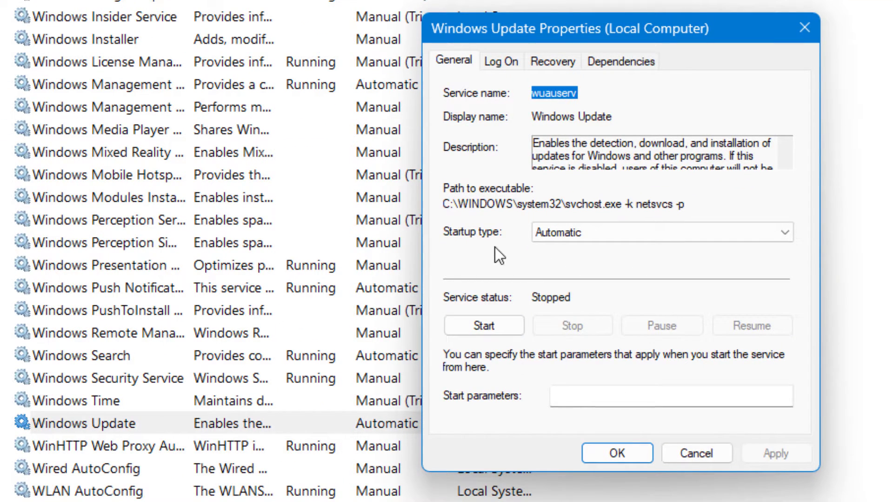
{"action": "mouse_move", "coordinate": [487, 250]}
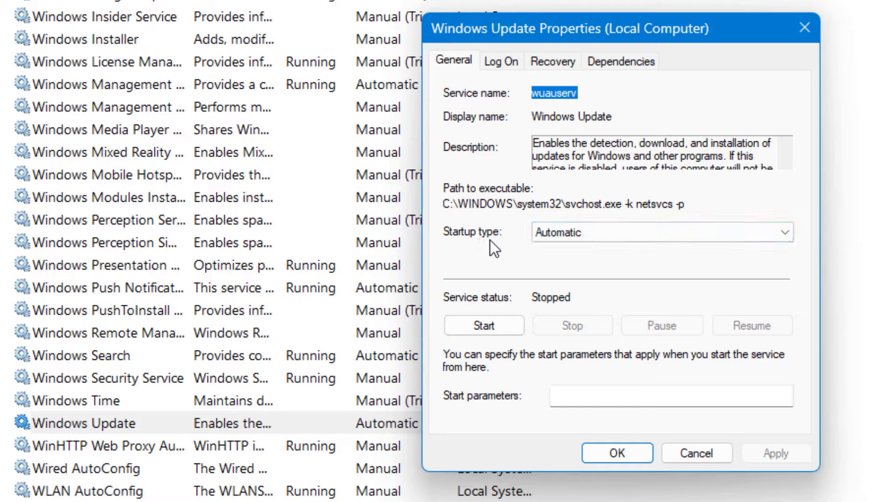
{"action": "left_click", "coordinate": [660, 232]}
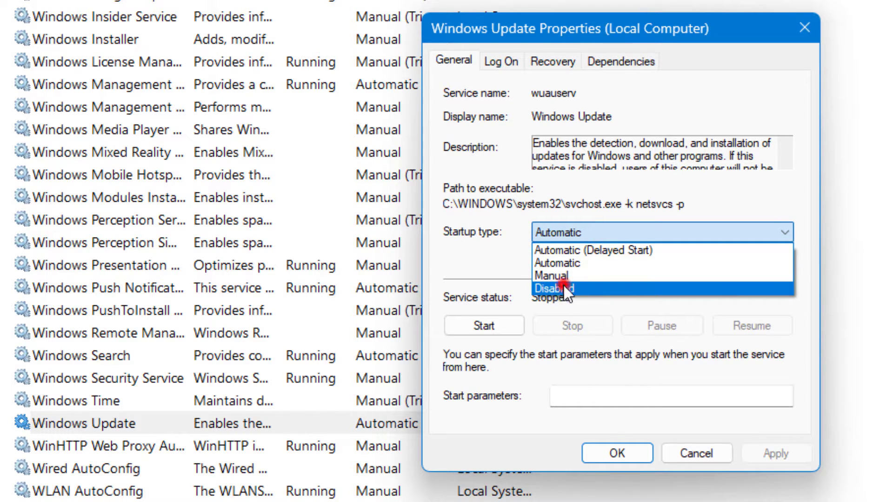
{"action": "left_click", "coordinate": [552, 61]}
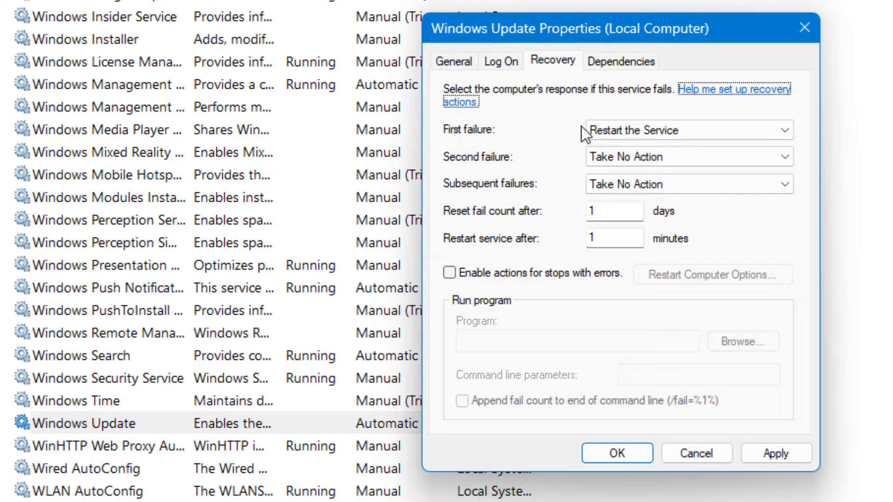
Set first failure to Take No Action, reset fail count after 100 days, and save
{"action": "left_click", "coordinate": [686, 130]}
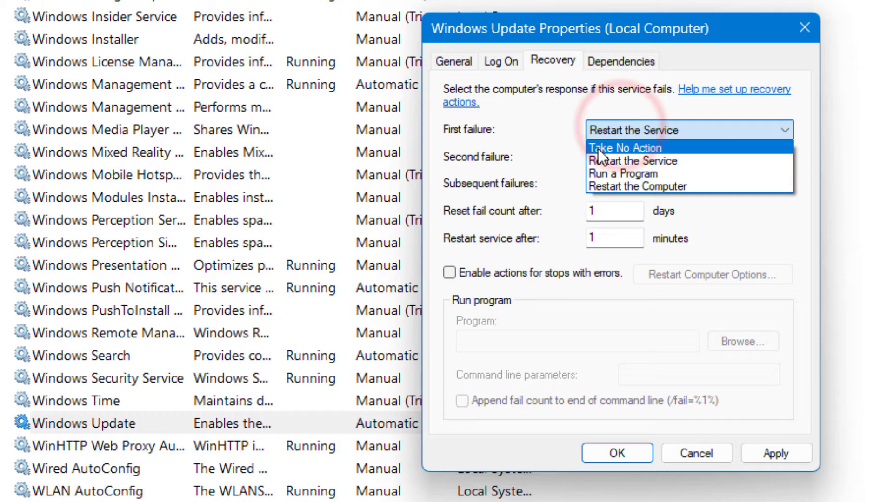
{"action": "left_click", "coordinate": [625, 148]}
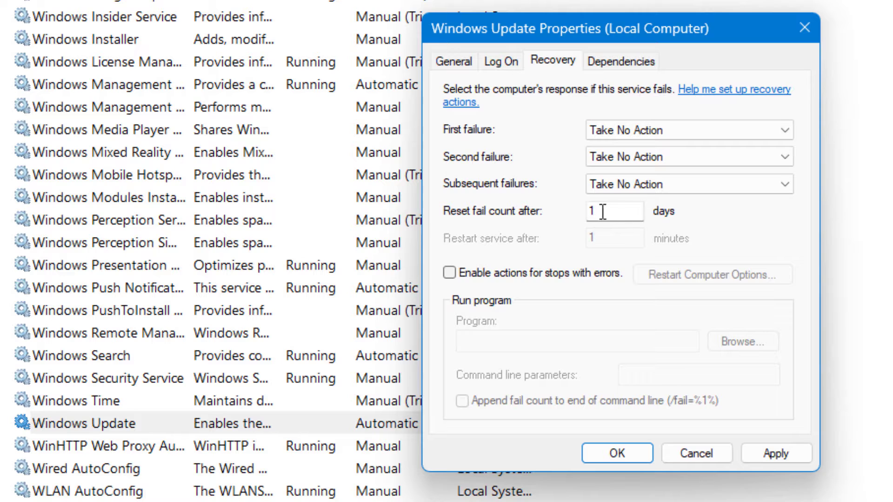
{"action": "type", "text": "100"}
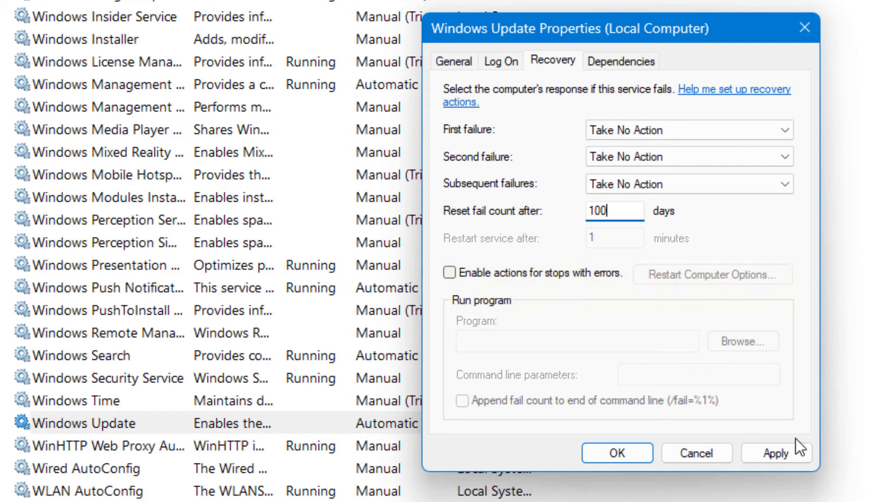
{"action": "left_click", "coordinate": [616, 452]}
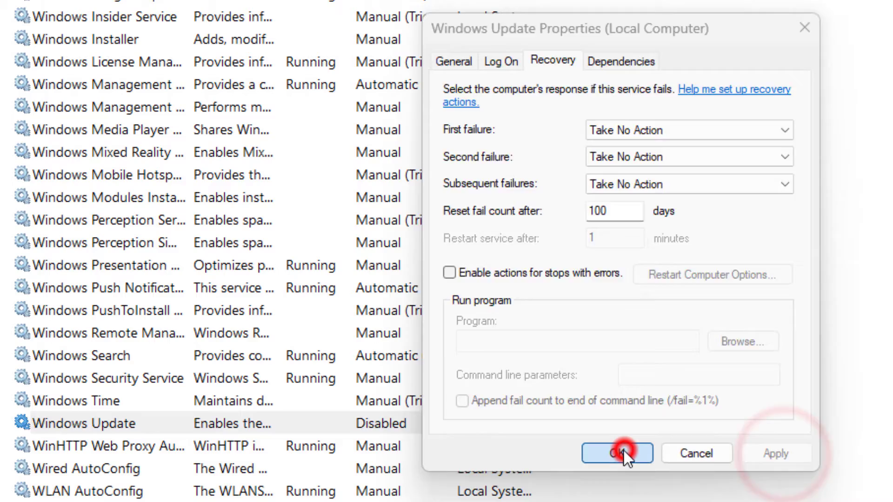
{"action": "left_click", "coordinate": [617, 453]}
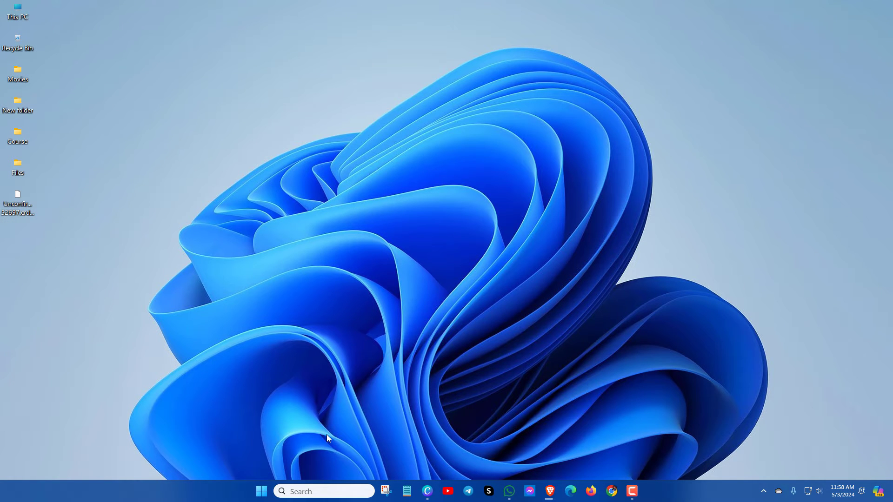
Search for gpedit.msc and run it as administrator
{"action": "left_click", "coordinate": [324, 491]}
{"action": "type", "text": "g"}
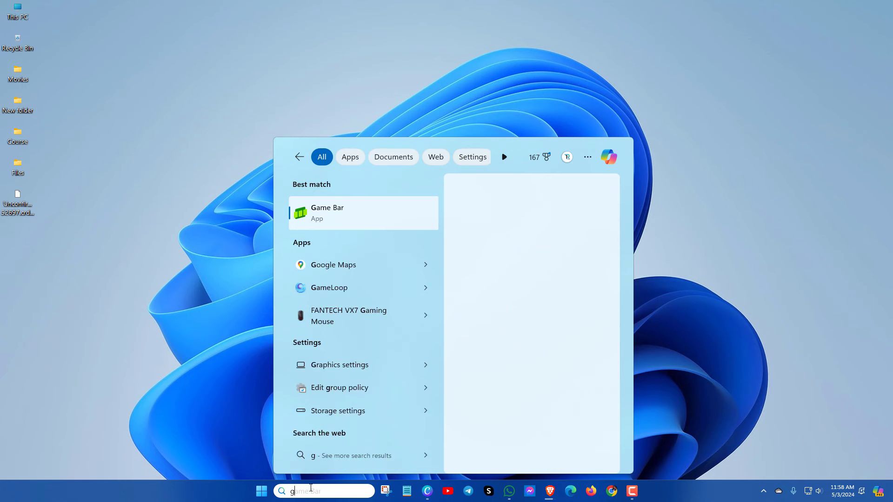
{"action": "type", "text": "pedit.msc"}
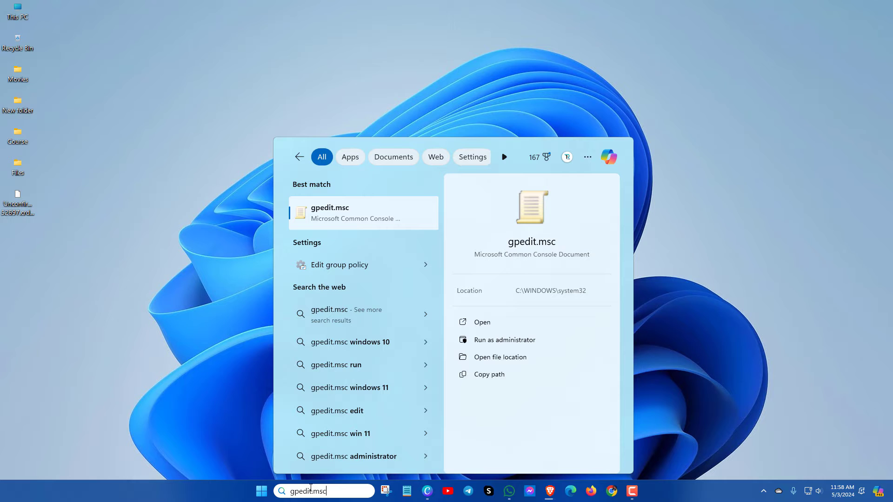
{"action": "mouse_move", "coordinate": [348, 246]}
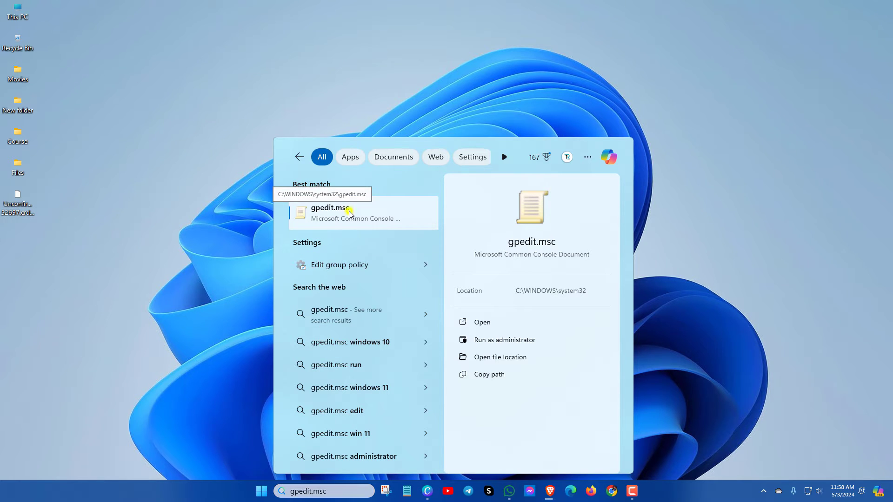
{"action": "right_click", "coordinate": [329, 212]}
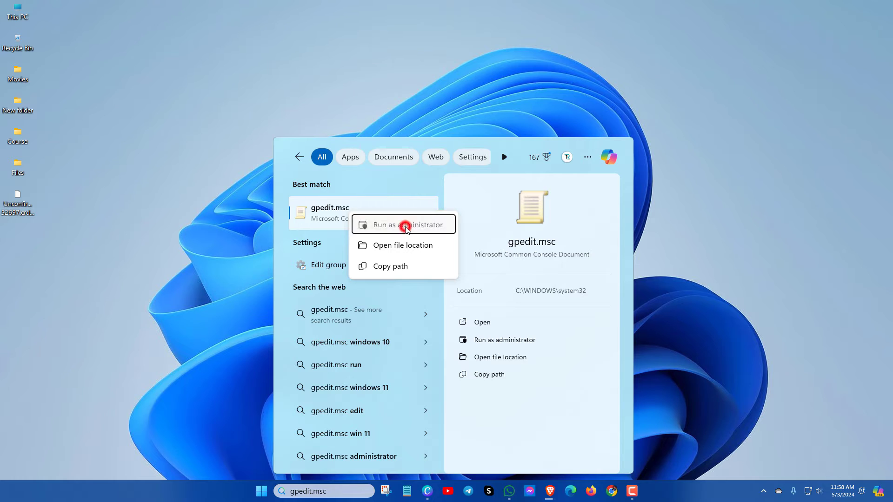
{"action": "left_click", "coordinate": [404, 224]}
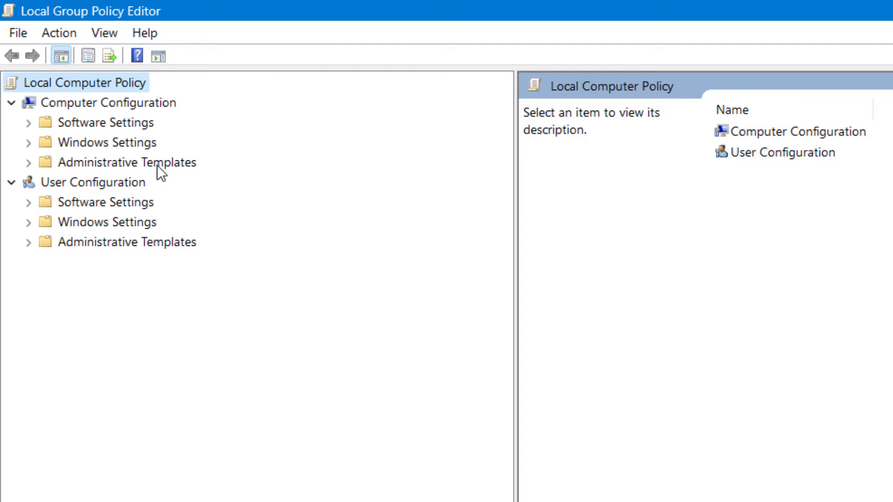
Expand Administrative Templates > Windows Components > Windows Update in the policy tree
{"action": "left_click", "coordinate": [29, 162]}
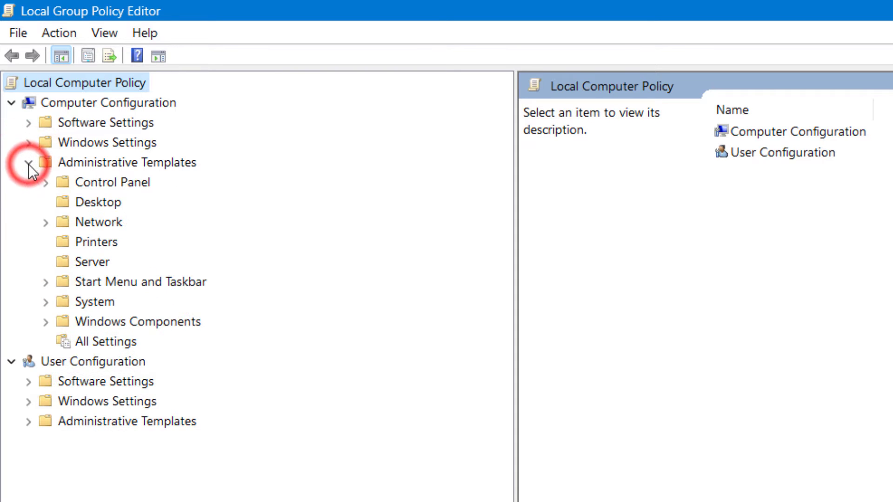
{"action": "left_click", "coordinate": [27, 162]}
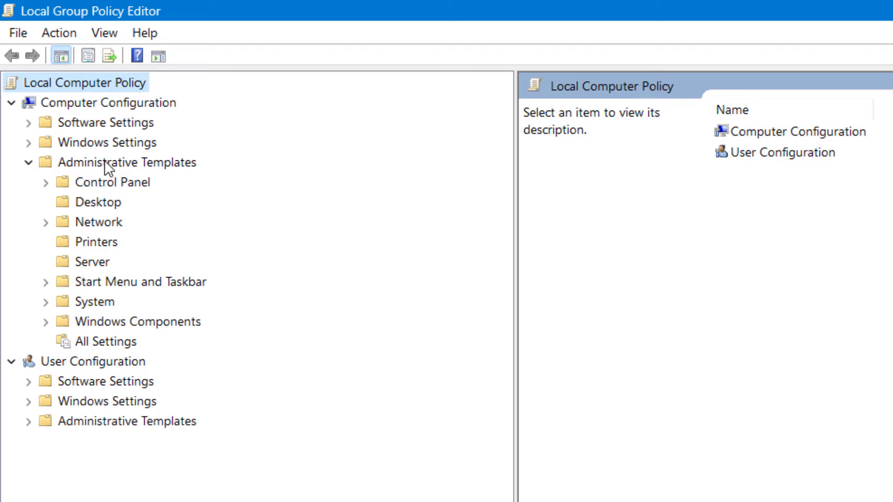
{"action": "mouse_move", "coordinate": [94, 339]}
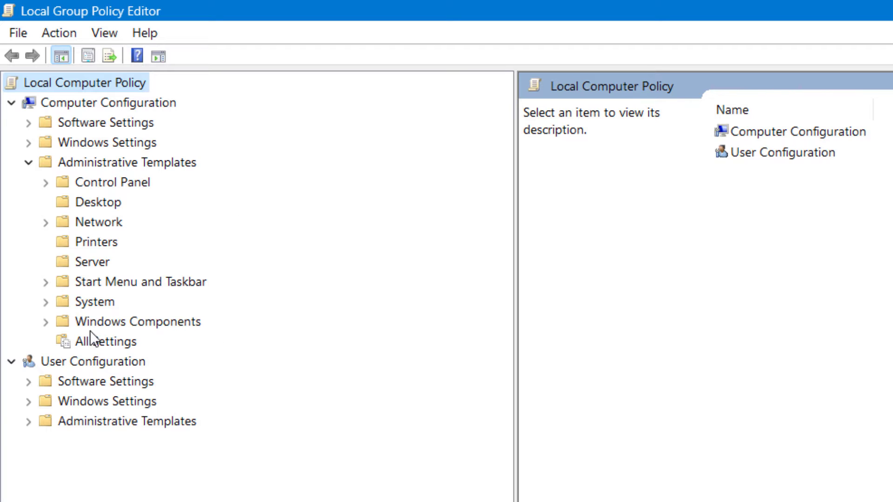
{"action": "left_click", "coordinate": [127, 162]}
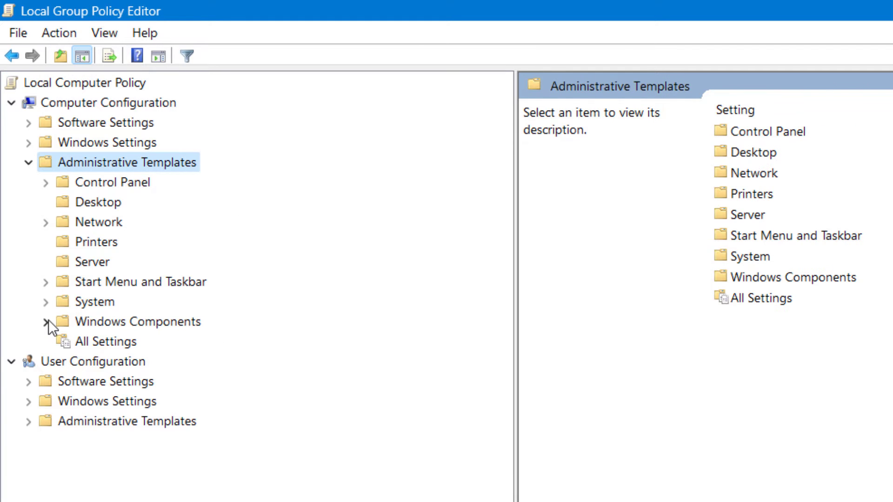
{"action": "left_click", "coordinate": [48, 321]}
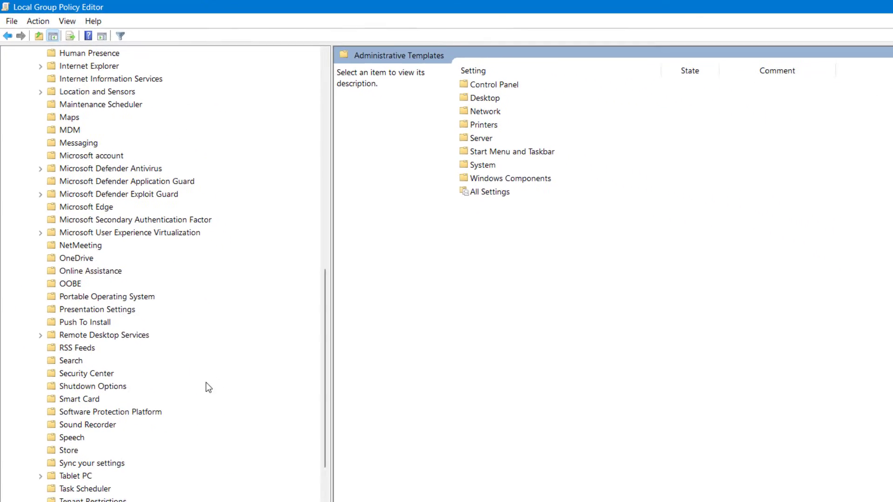
{"action": "scroll", "scroll_direction": "down", "scroll_amount": 3}
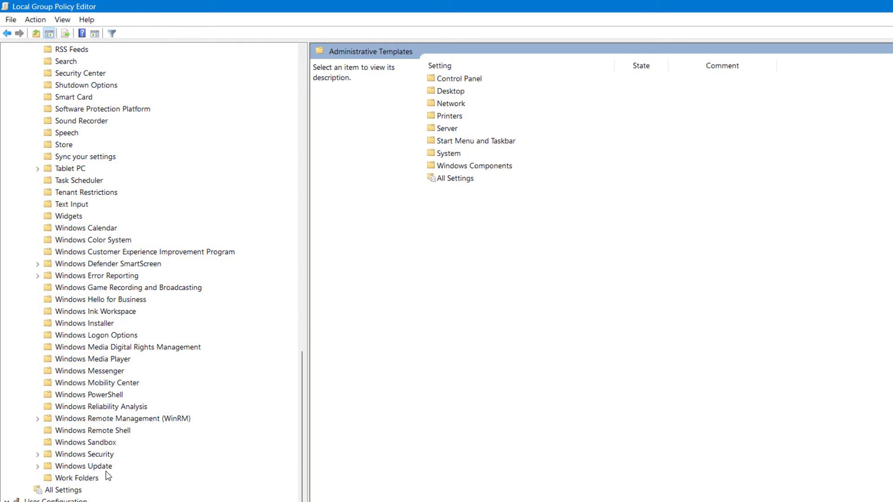
{"action": "left_click", "coordinate": [37, 466]}
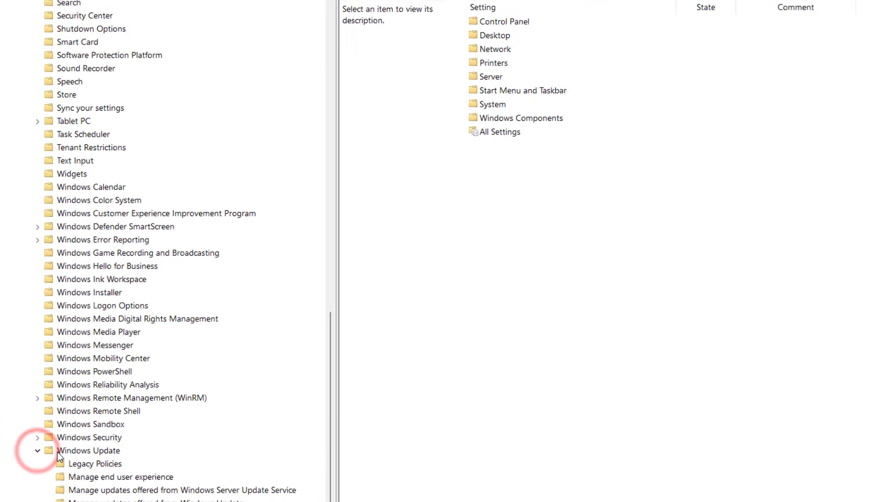
{"action": "scroll", "scroll_direction": "down", "scroll_amount": 3}
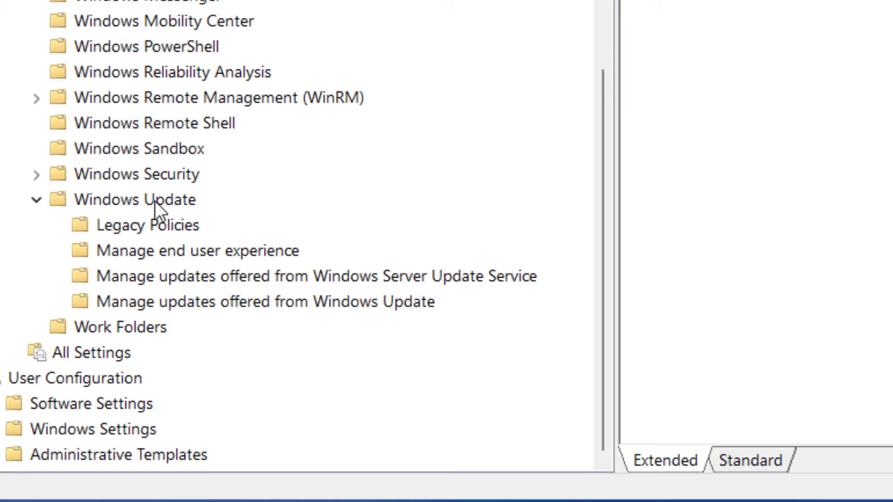
{"action": "mouse_move", "coordinate": [211, 265]}
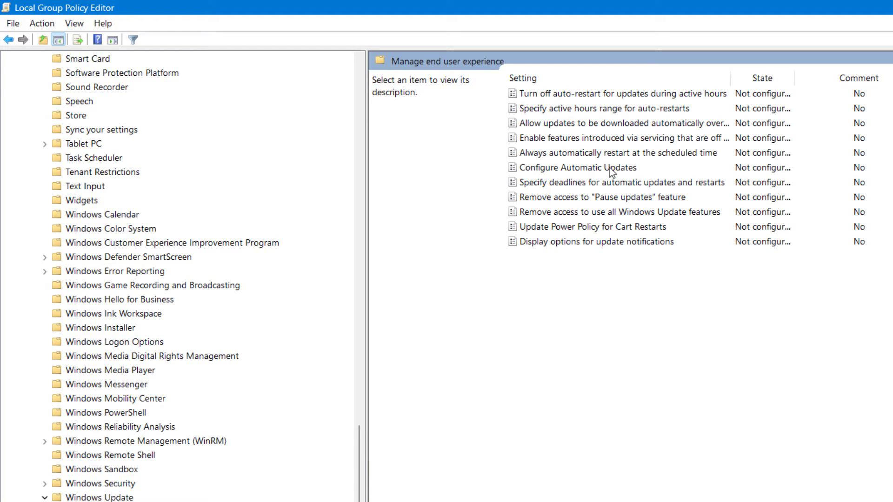
{"action": "mouse_move", "coordinate": [570, 172]}
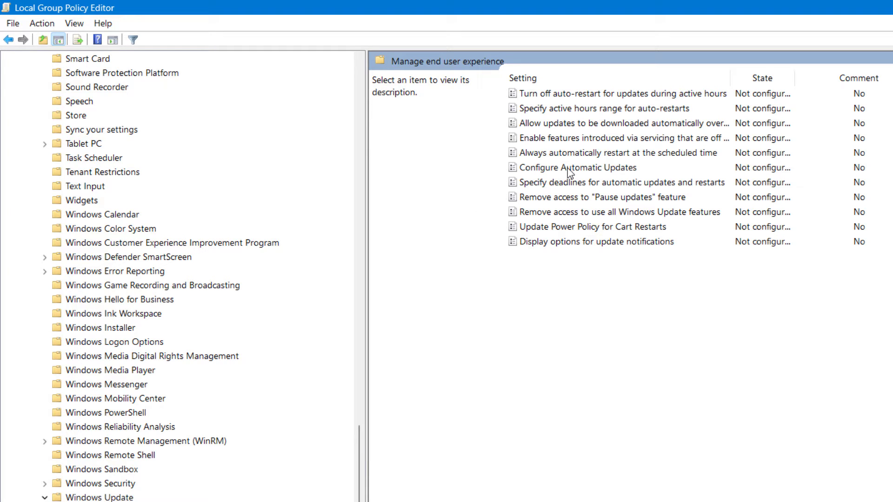
Enable Configure Automatic Updates with option 2 (notify download, auto install) and close the editor
{"action": "double_click", "coordinate": [577, 168]}
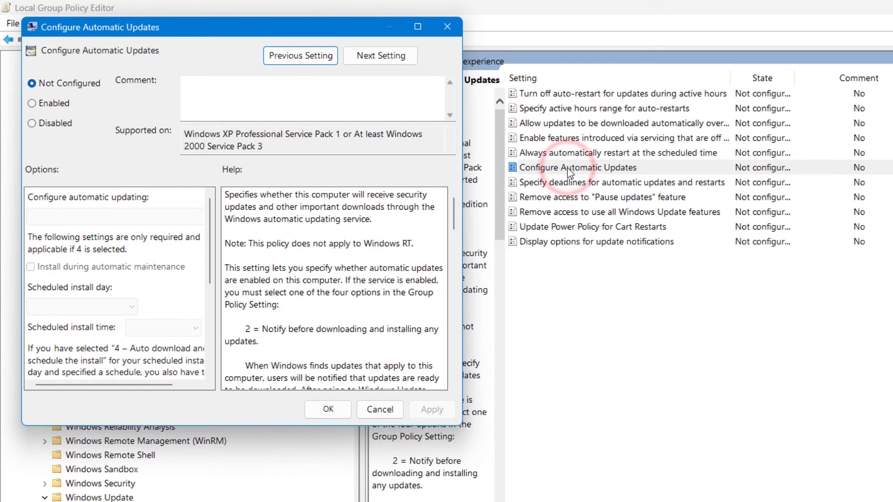
{"action": "left_click", "coordinate": [32, 103]}
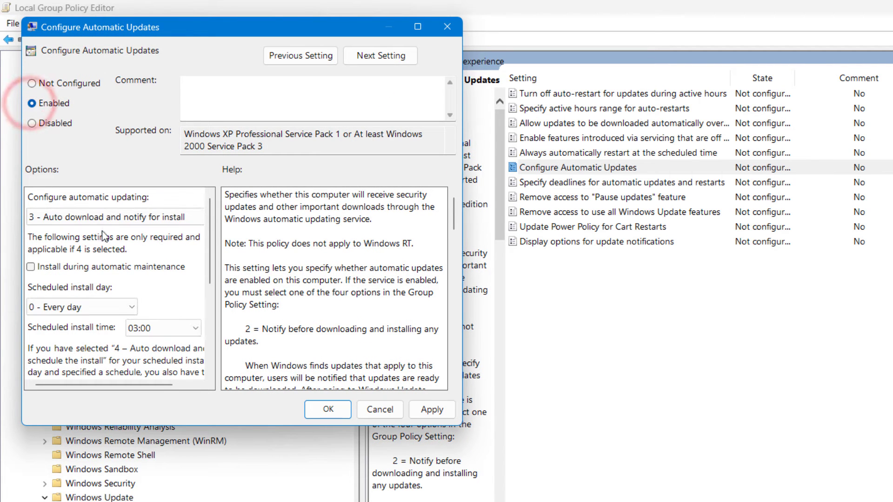
{"action": "left_click", "coordinate": [116, 217]}
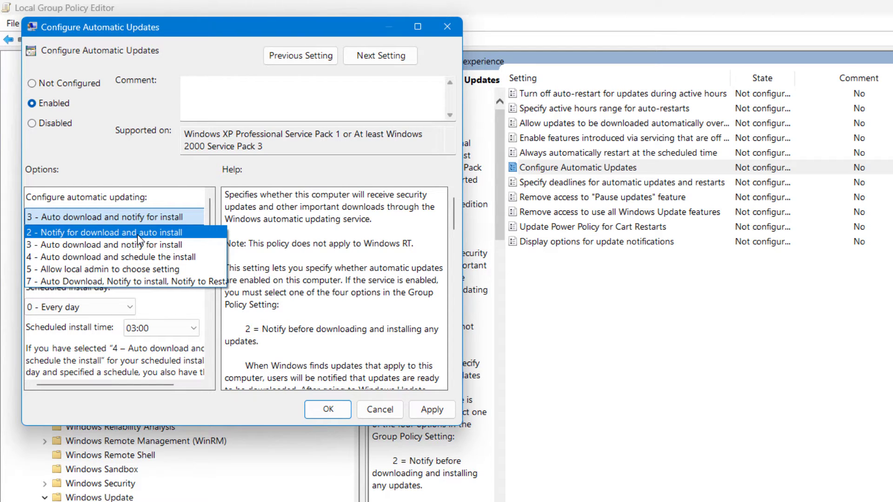
{"action": "left_click", "coordinate": [105, 232]}
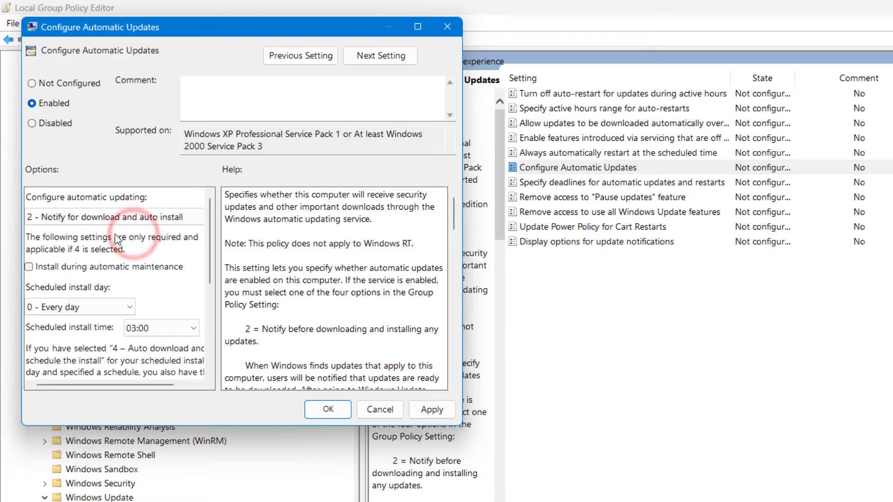
{"action": "left_click", "coordinate": [431, 409]}
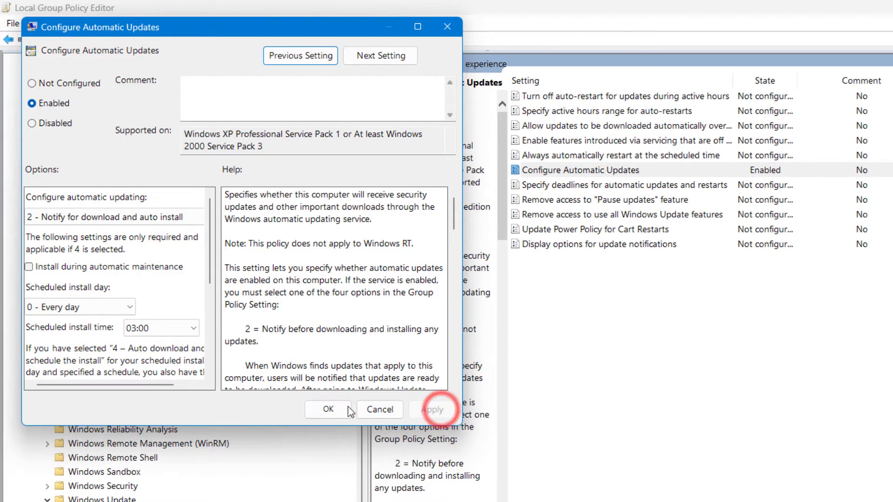
{"action": "left_click", "coordinate": [328, 410]}
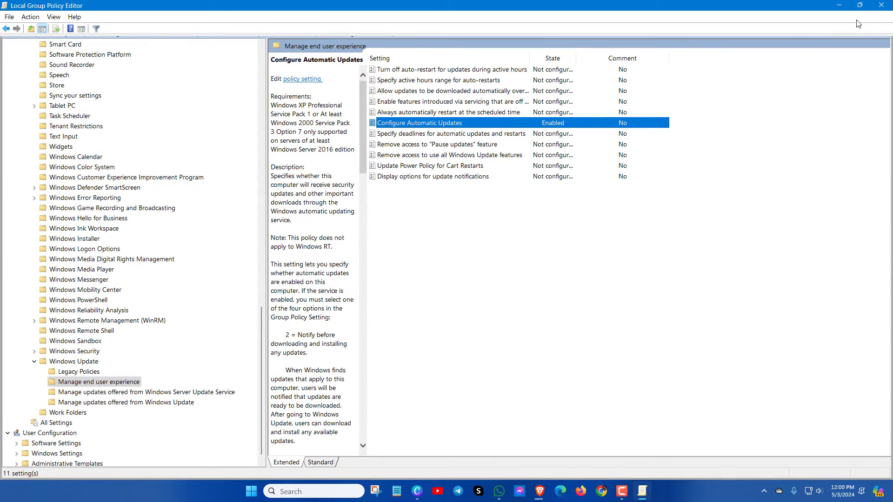
{"action": "left_click", "coordinate": [838, 5]}
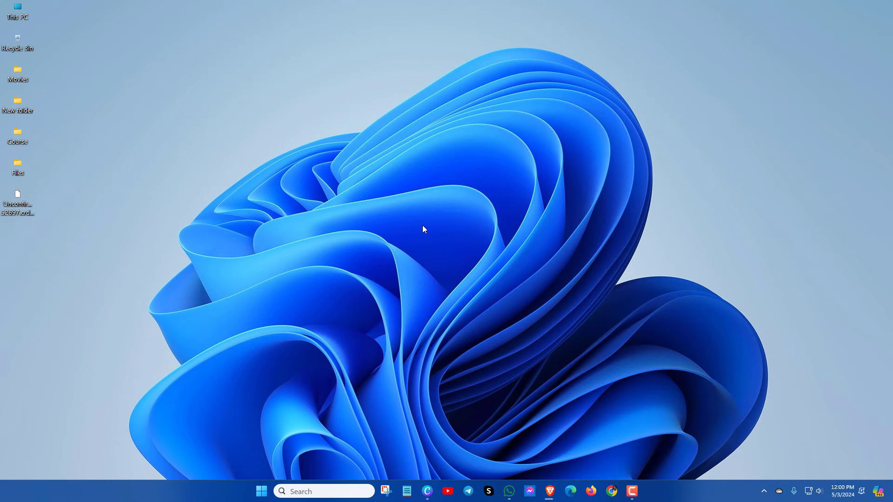
{"action": "mouse_move", "coordinate": [336, 487]}
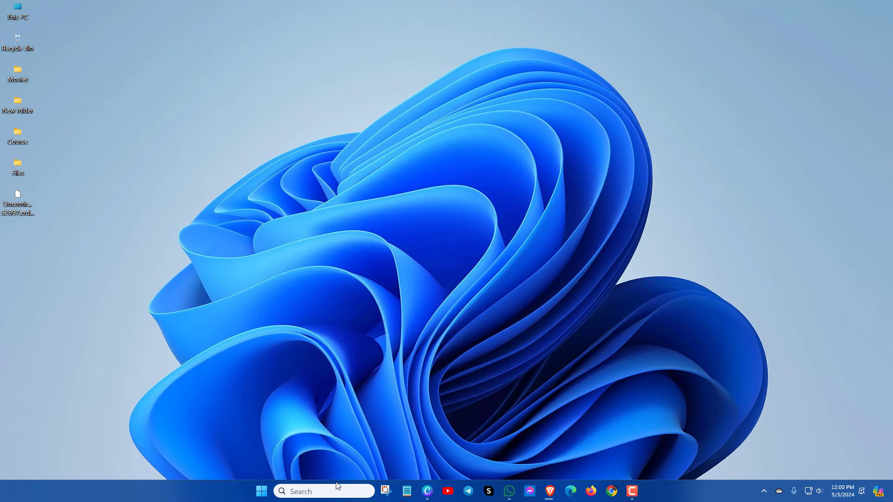
Search for 'registry editor' and launch Registry Editor
{"action": "type", "text": "registry Editor"}
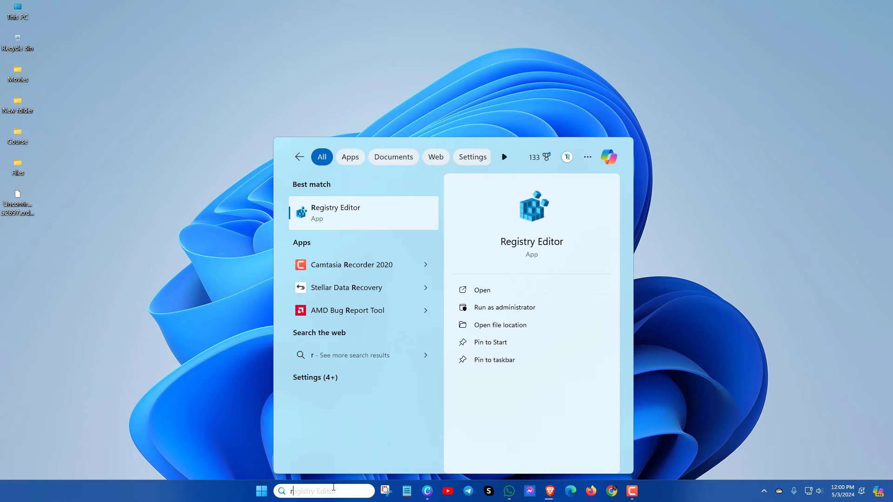
{"action": "type", "text": "registry editor"}
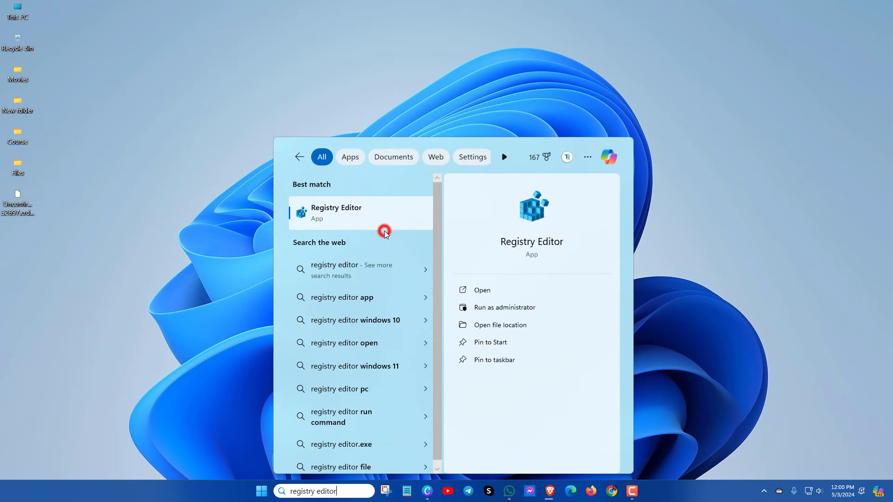
{"action": "left_click", "coordinate": [336, 212]}
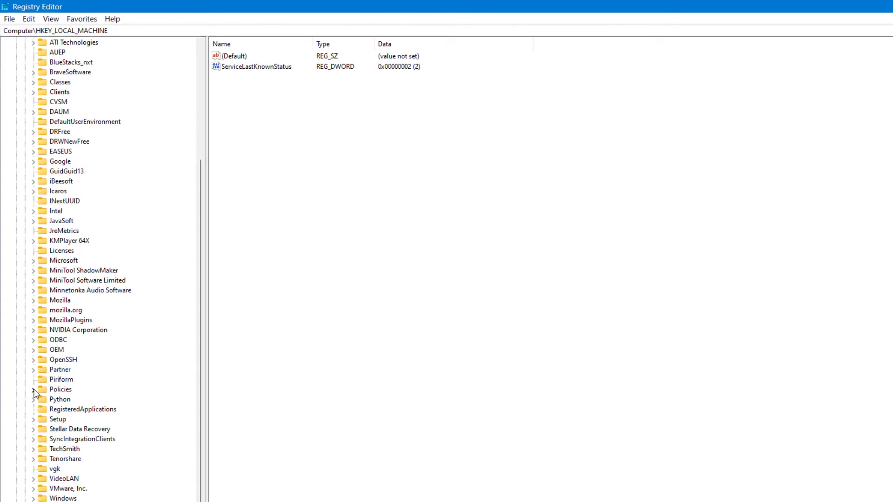
Expand HKLM\SOFTWARE\Policies\Microsoft\Windows and bring up the Windows key's context menu
{"action": "left_click", "coordinate": [34, 390]}
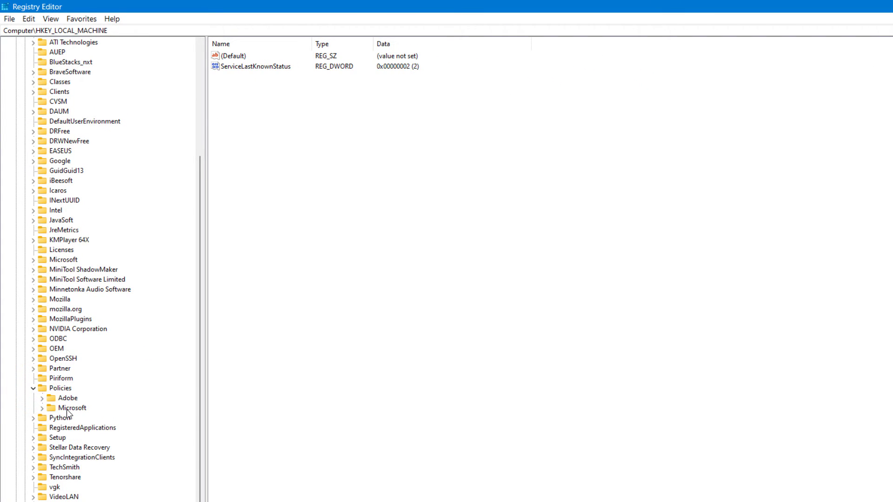
{"action": "left_click", "coordinate": [41, 408]}
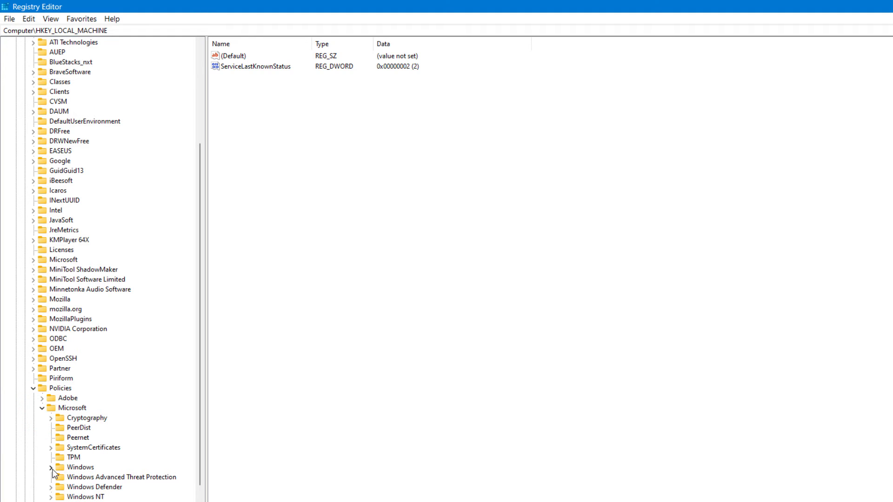
{"action": "left_click", "coordinate": [51, 467]}
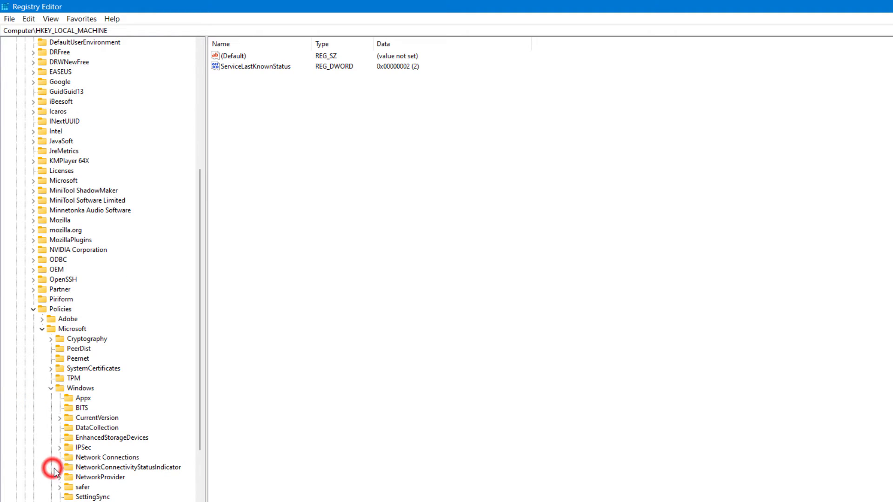
{"action": "scroll", "scroll_direction": "down", "scroll_amount": 3}
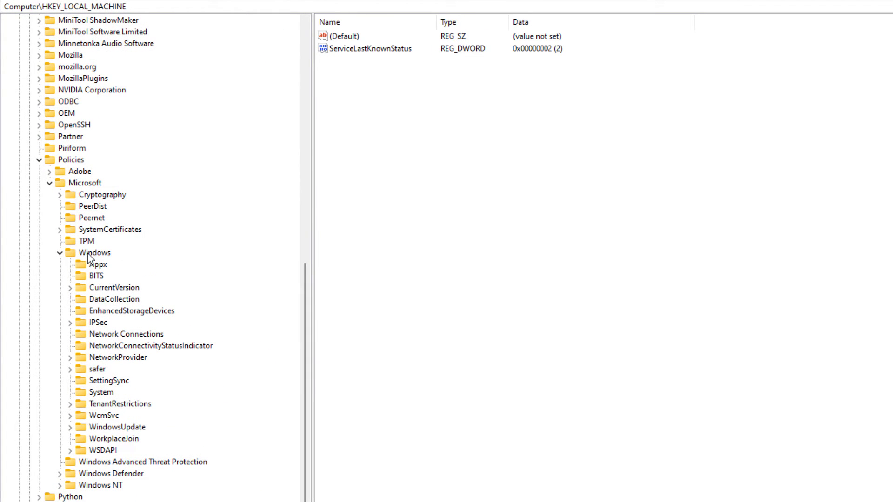
{"action": "right_click", "coordinate": [93, 252]}
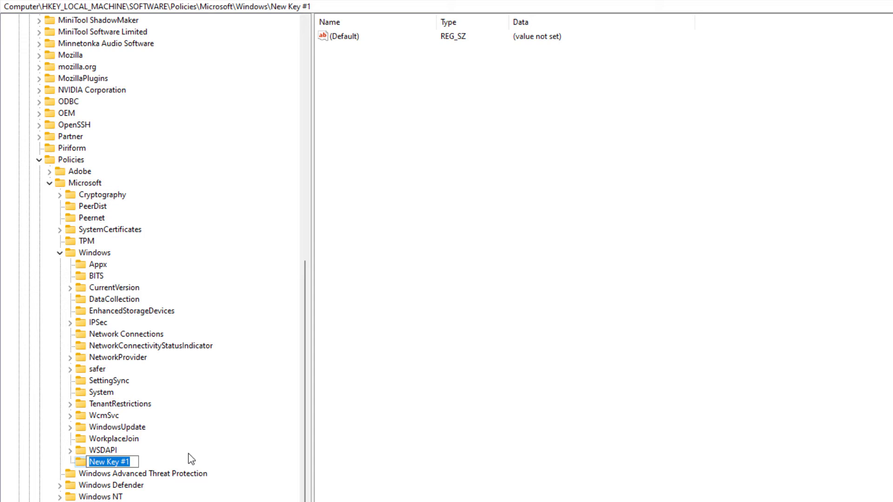
Try naming the new key 'WindowsUpdate' and dismiss the name-already-exists error
{"action": "type", "text": "Windowsupd"}
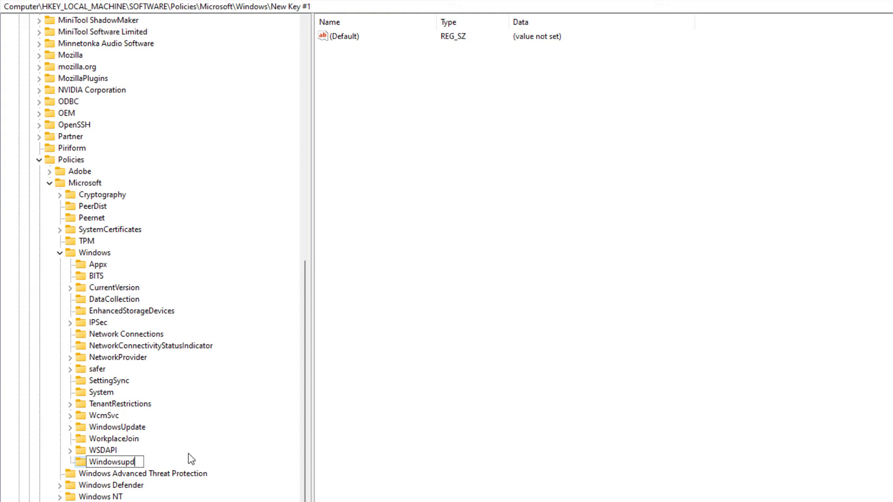
{"action": "type", "text": "ate"}
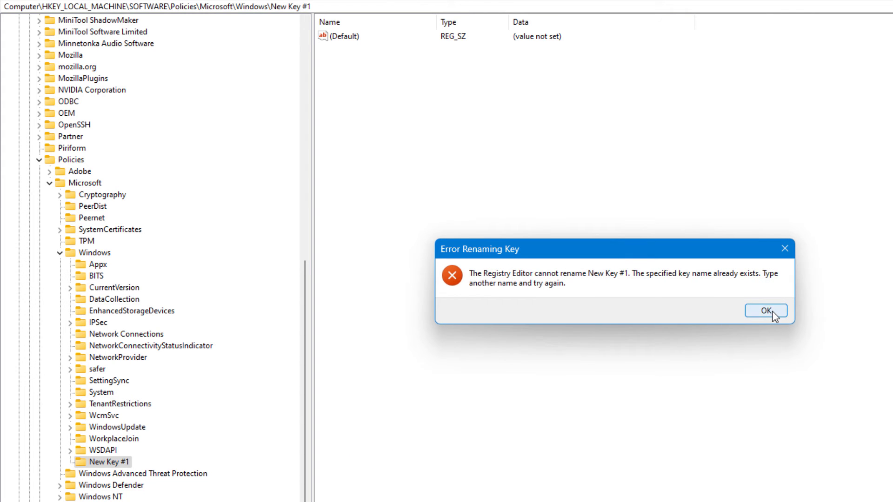
{"action": "left_click", "coordinate": [766, 311]}
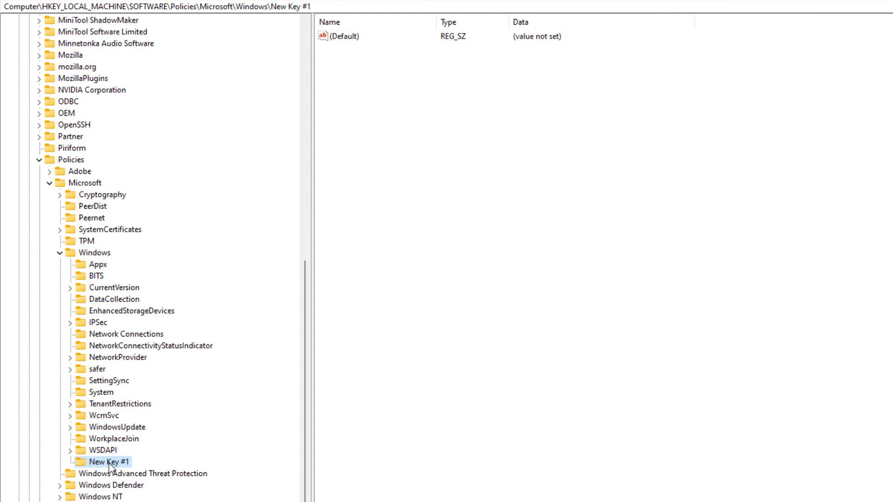
{"action": "mouse_move", "coordinate": [117, 477]}
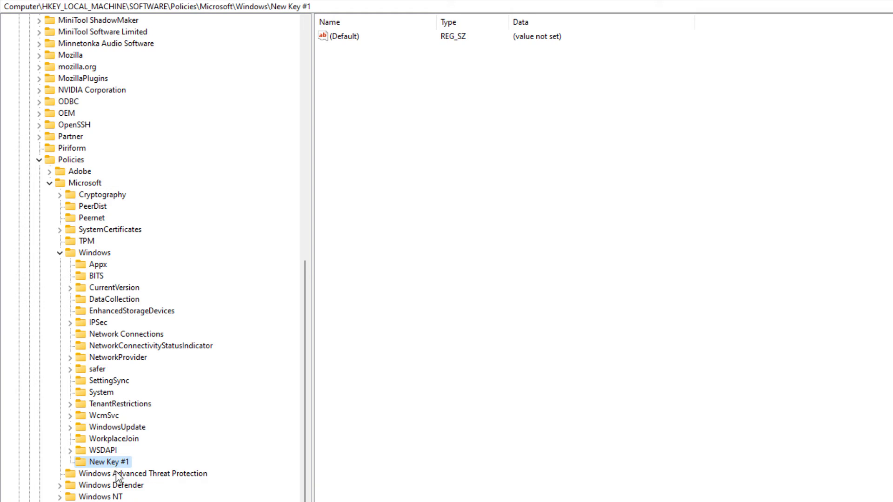
{"action": "mouse_move", "coordinate": [129, 436]}
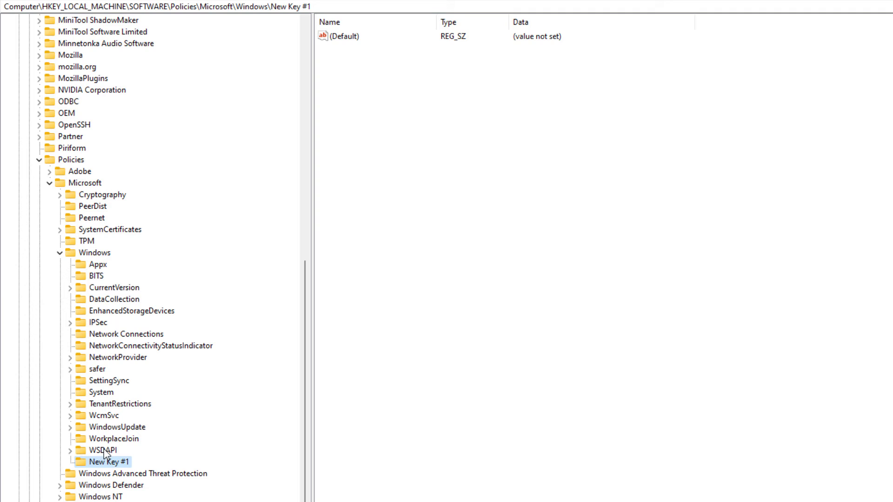
{"action": "mouse_move", "coordinate": [105, 432]}
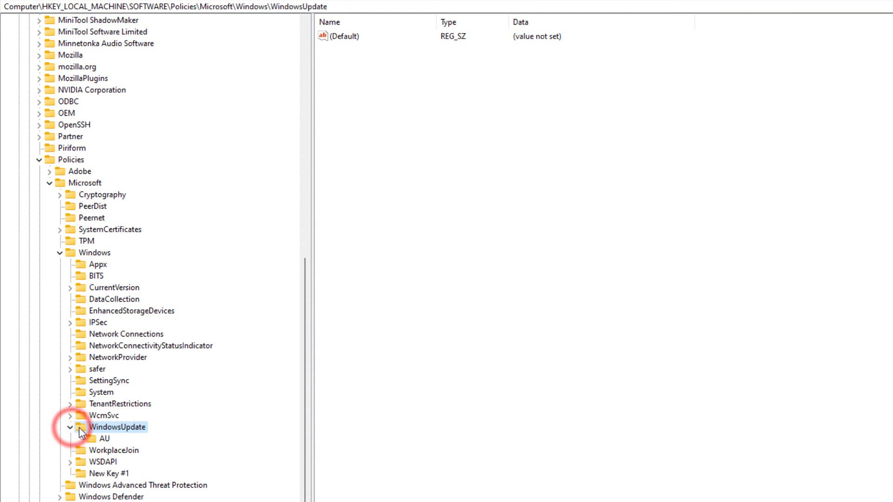
Select WindowsUpdate\AU to view AUOptions 2 and NoAutoUpdate 0
{"action": "left_click", "coordinate": [103, 439]}
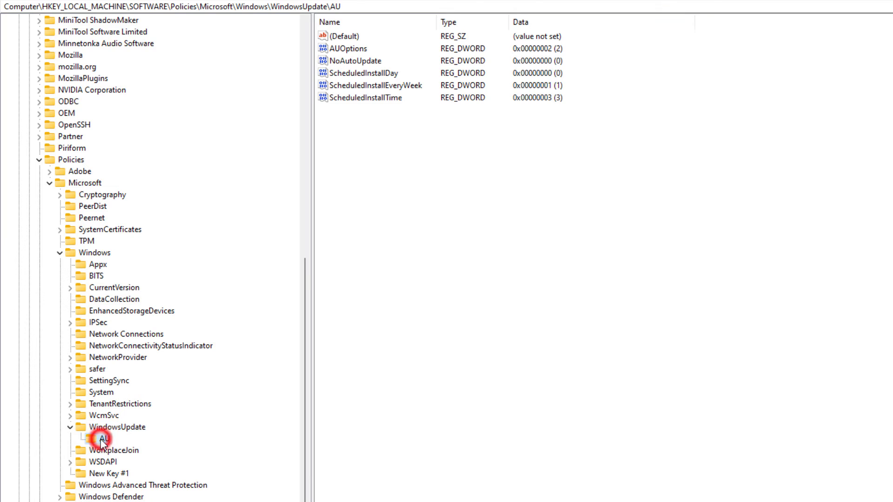
{"action": "left_click", "coordinate": [117, 426]}
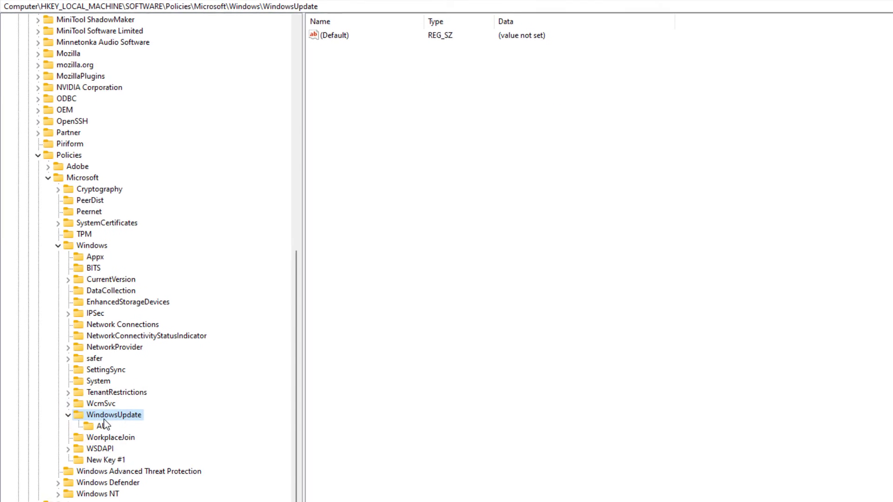
{"action": "right_click", "coordinate": [112, 414]}
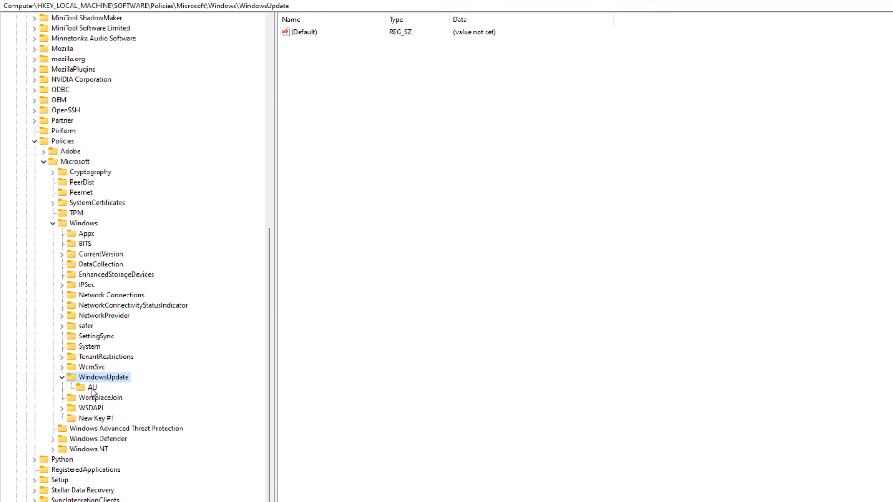
{"action": "left_click", "coordinate": [91, 387]}
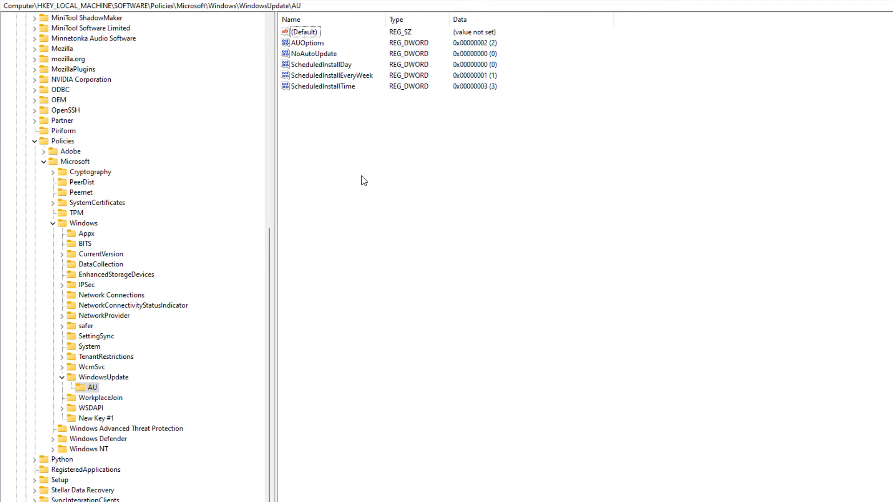
Add a new DWORD (32-bit) value to the AU key, then select NoAutoUpdate
{"action": "right_click", "coordinate": [365, 181]}
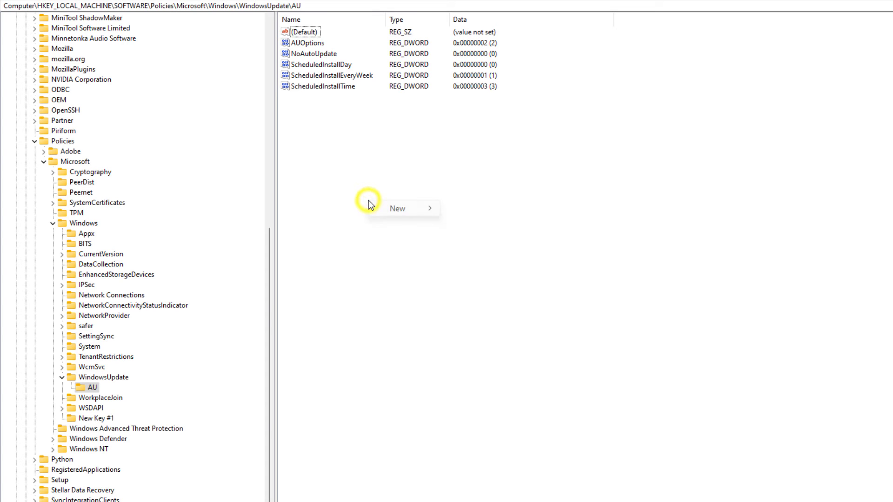
{"action": "mouse_move", "coordinate": [396, 207]}
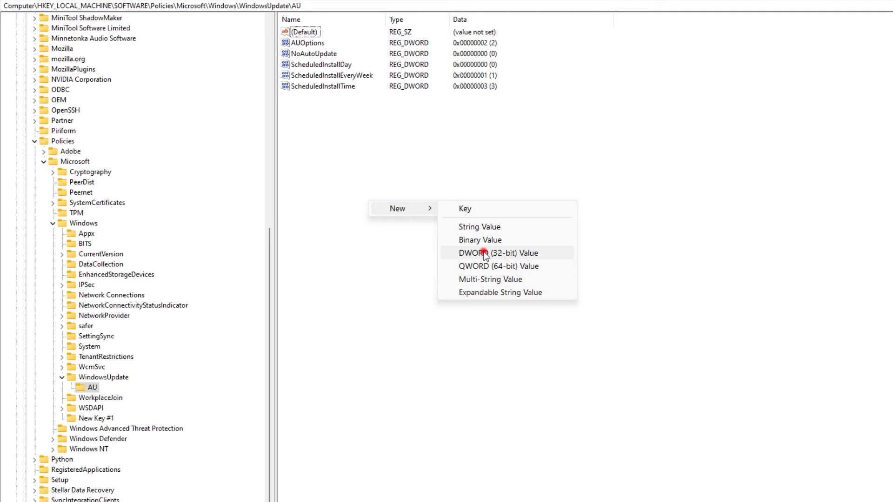
{"action": "left_click", "coordinate": [486, 253]}
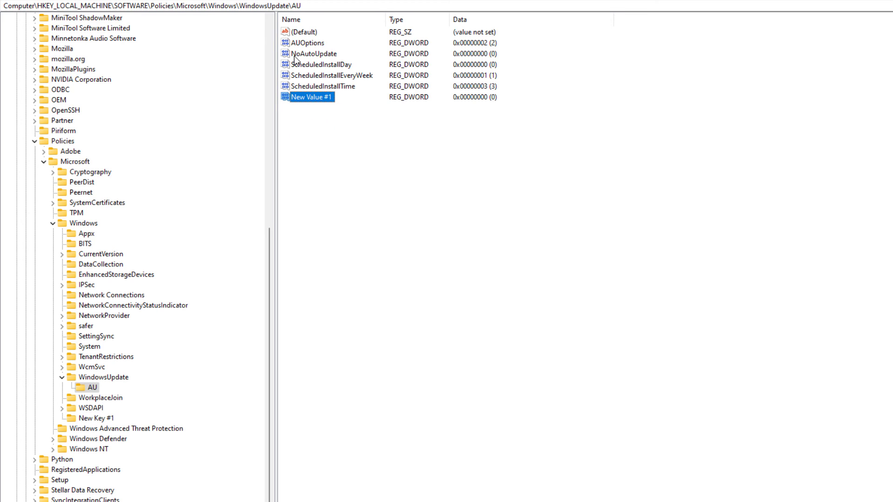
{"action": "left_click", "coordinate": [312, 53]}
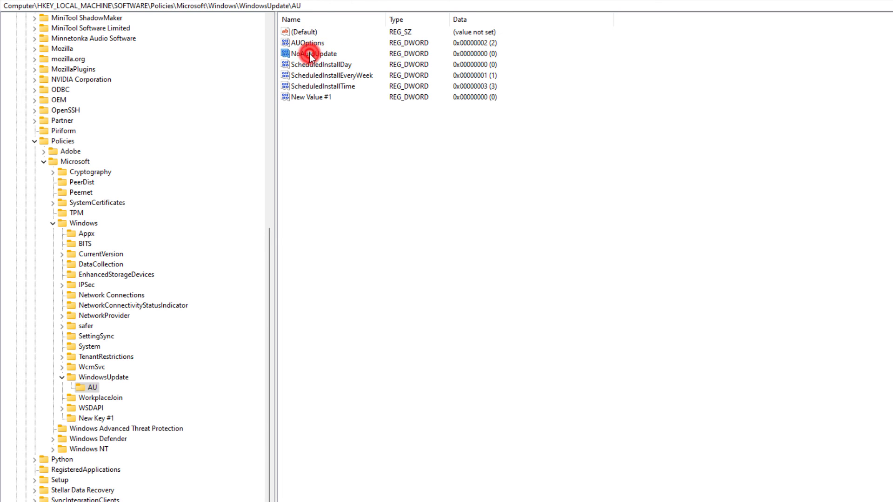
Change NoAutoUpdate's value data to 1 and confirm
{"action": "double_click", "coordinate": [312, 54]}
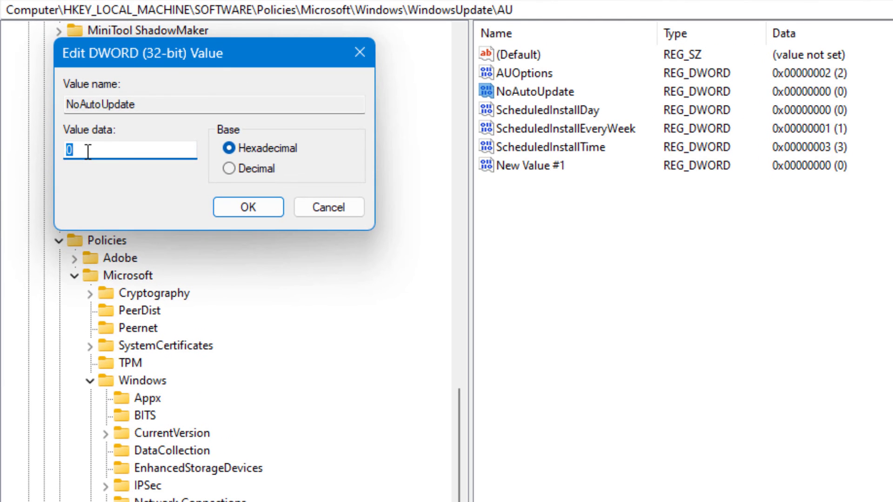
{"action": "type", "text": "1"}
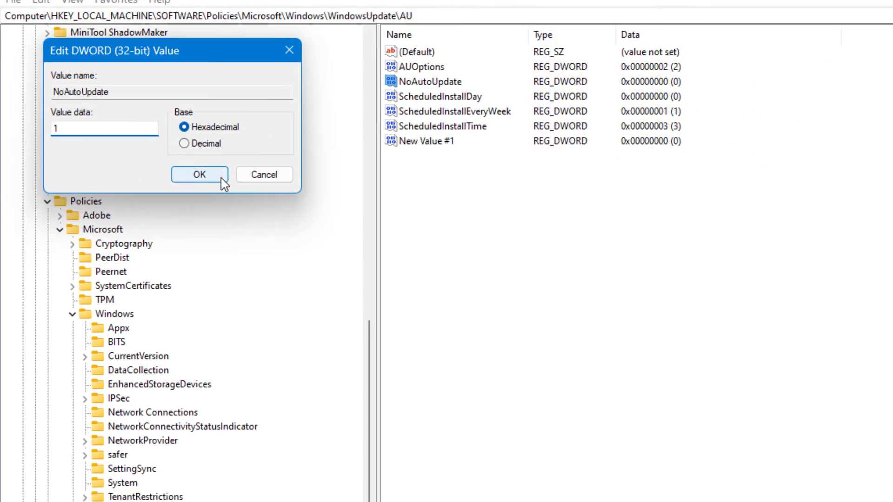
{"action": "left_click", "coordinate": [198, 174]}
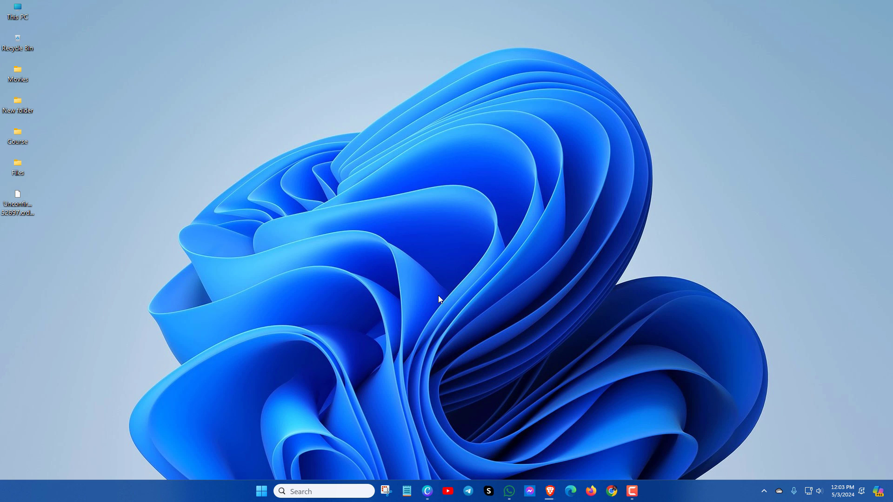
{"action": "mouse_move", "coordinate": [454, 232]}
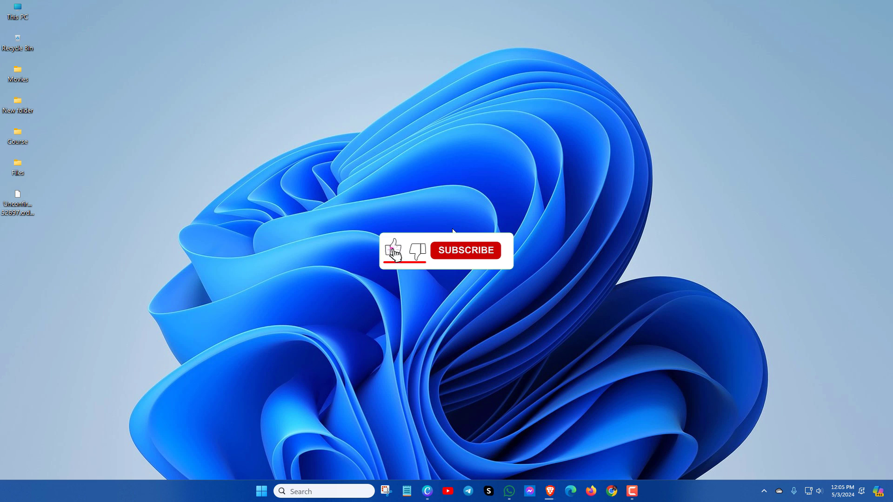
{"action": "left_click", "coordinate": [465, 251]}
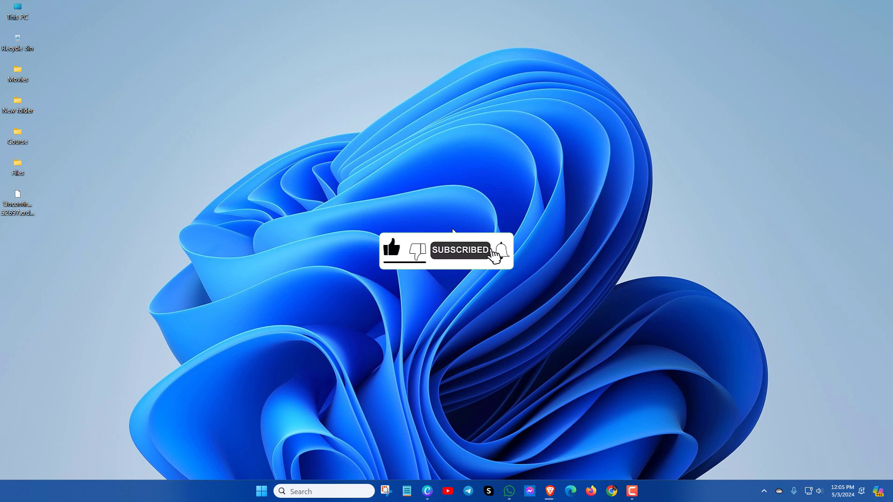